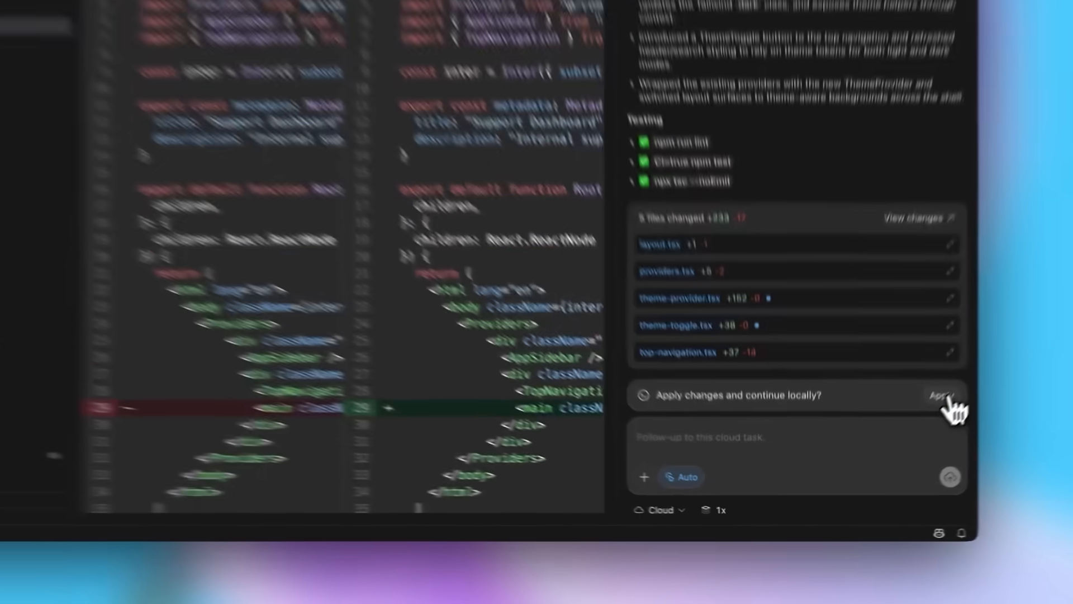
Step: Apply the cloud task's changes to the five theme files and continue locally
{"action": "left_click", "coordinate": [943, 395]}
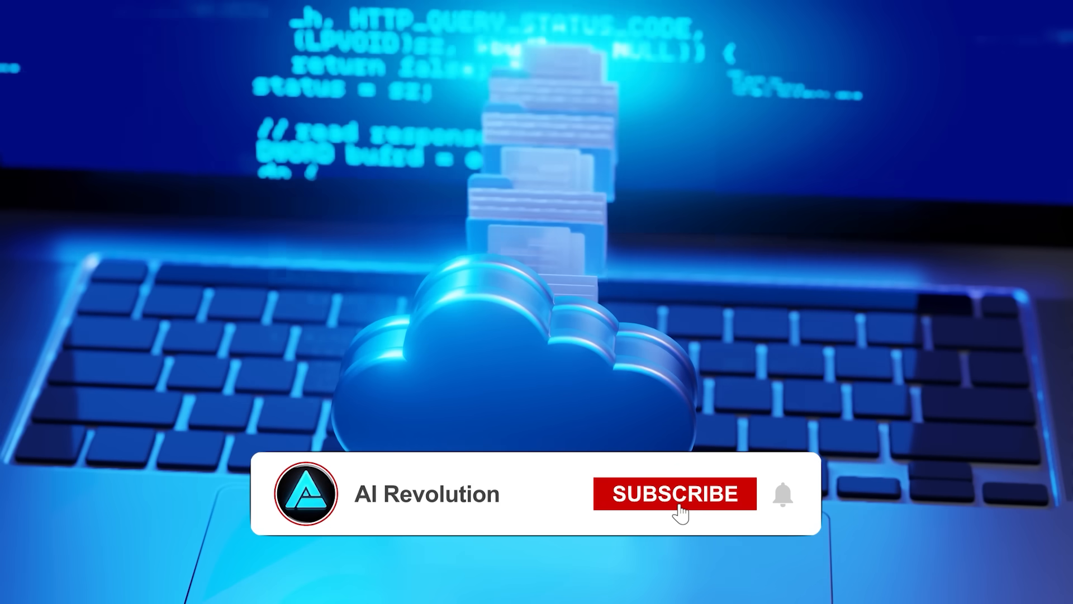
{"action": "left_click", "coordinate": [674, 494]}
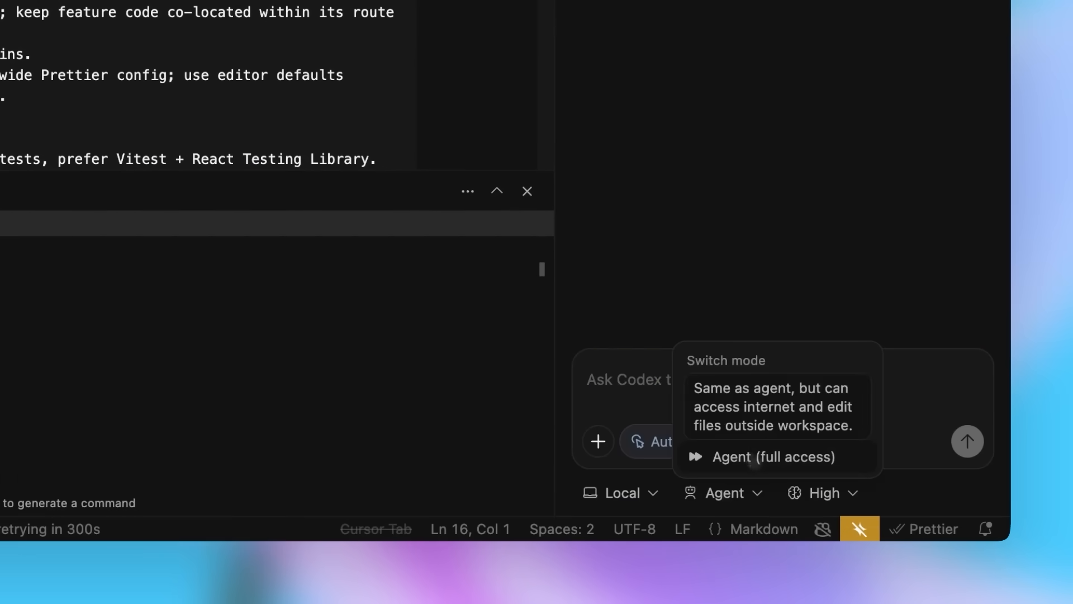
Step: Switch the agent mode to Agent (full access) for internet and out-of-workspace edits
{"action": "left_click", "coordinate": [774, 456]}
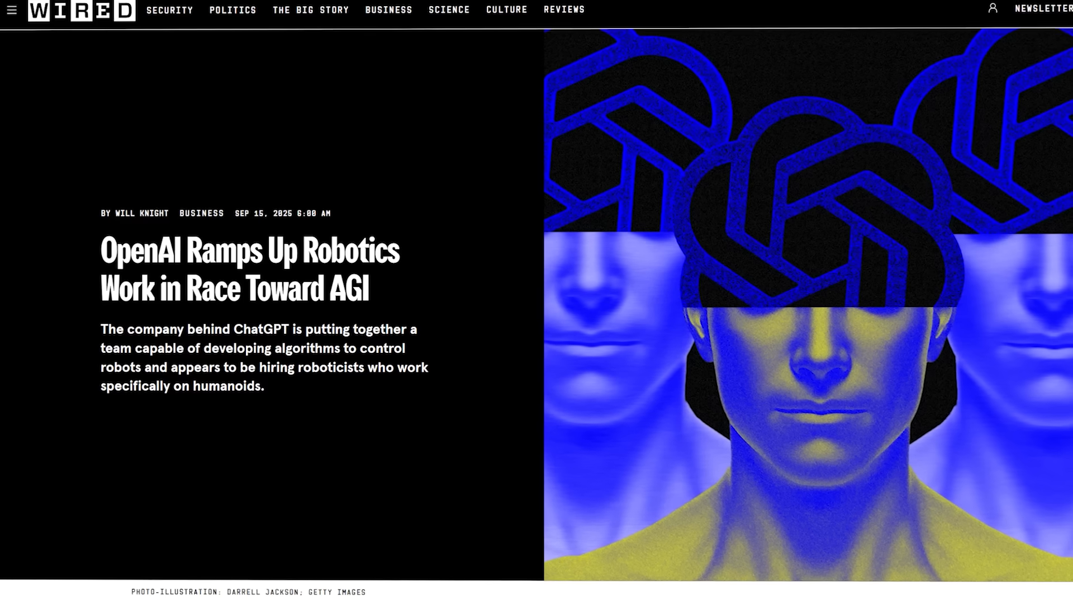
{"action": "scroll", "scroll_direction": "down", "scroll_amount": 3}
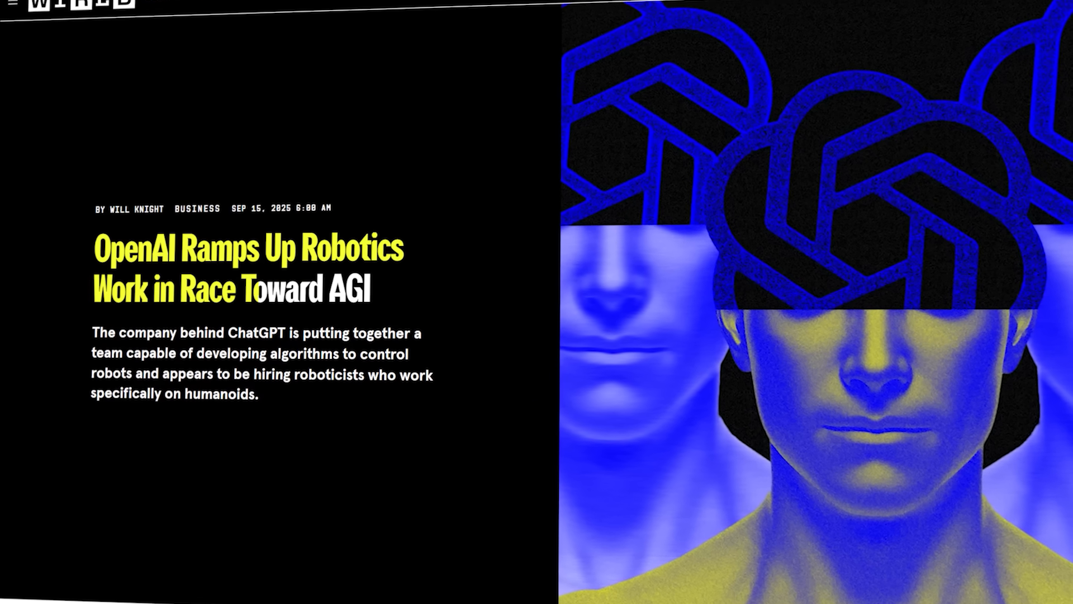